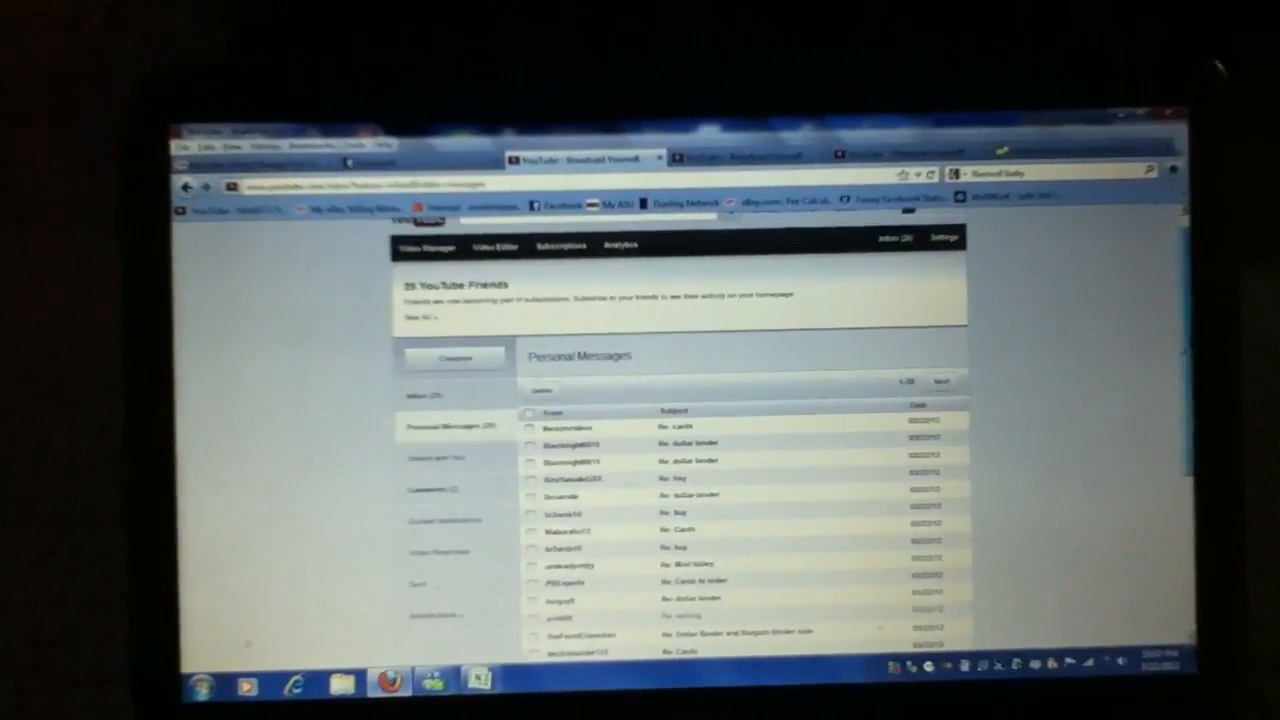
scroll("down", 3)
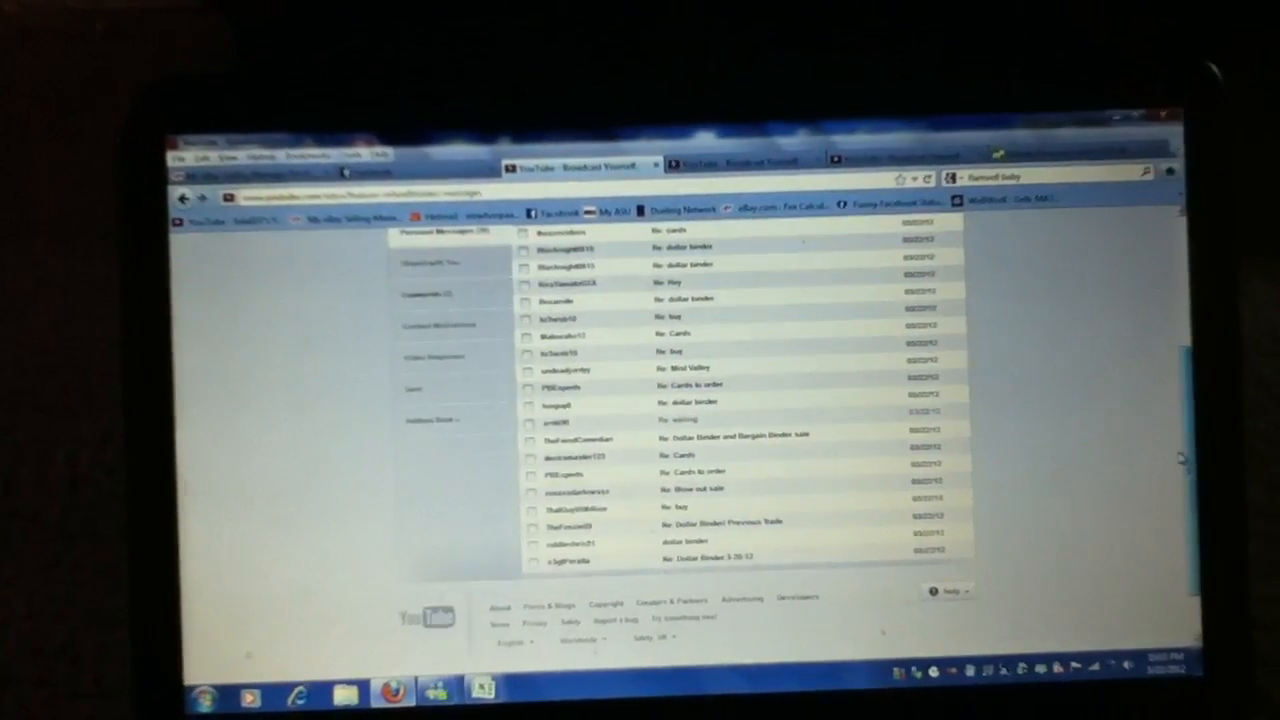